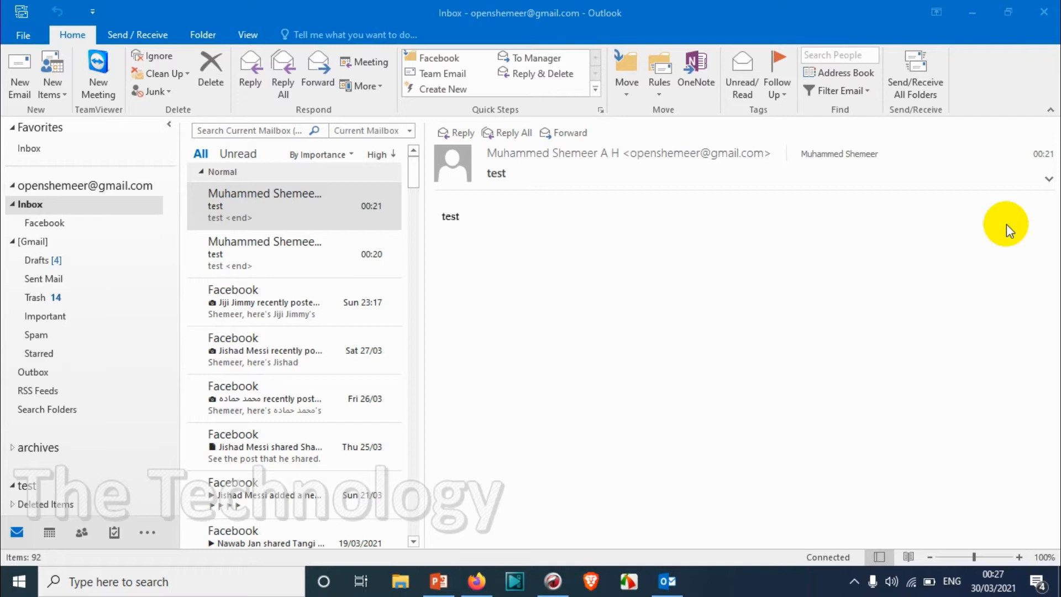
pyautogui.moveTo(10, 15)
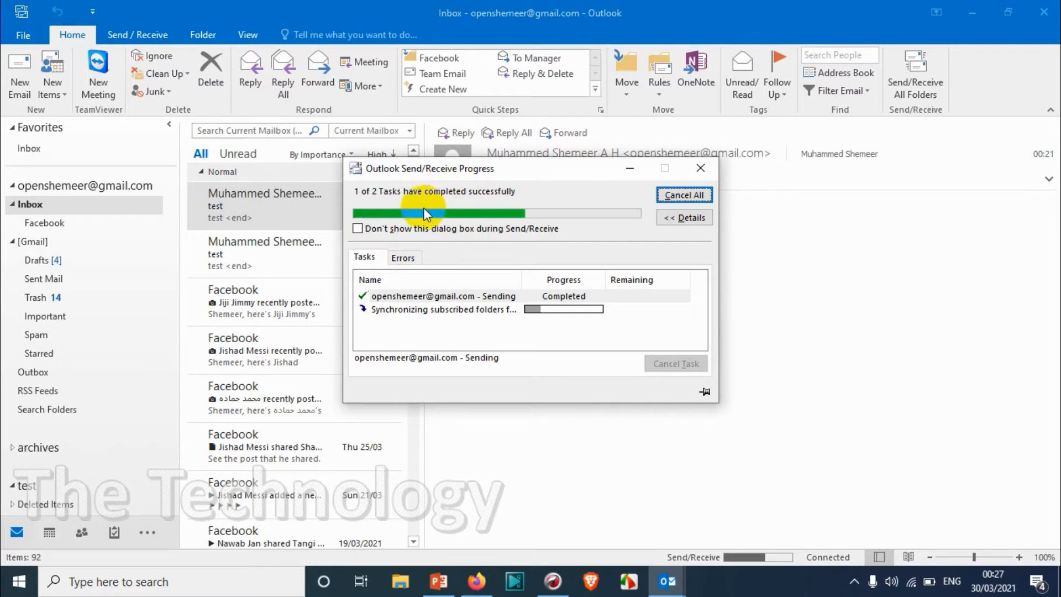
pyautogui.moveTo(42, 6)
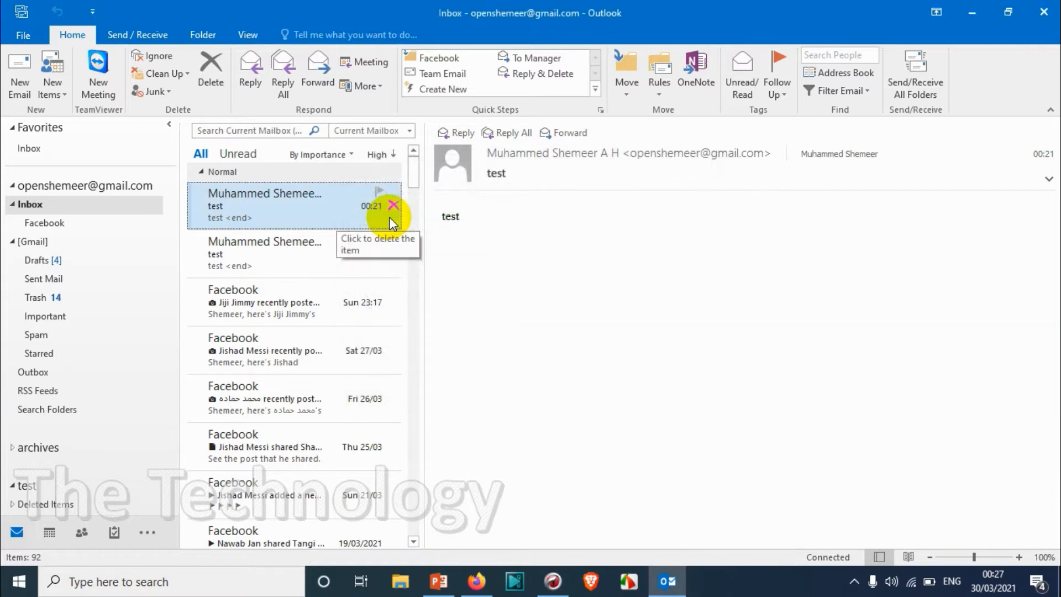
pyautogui.moveTo(237, 218)
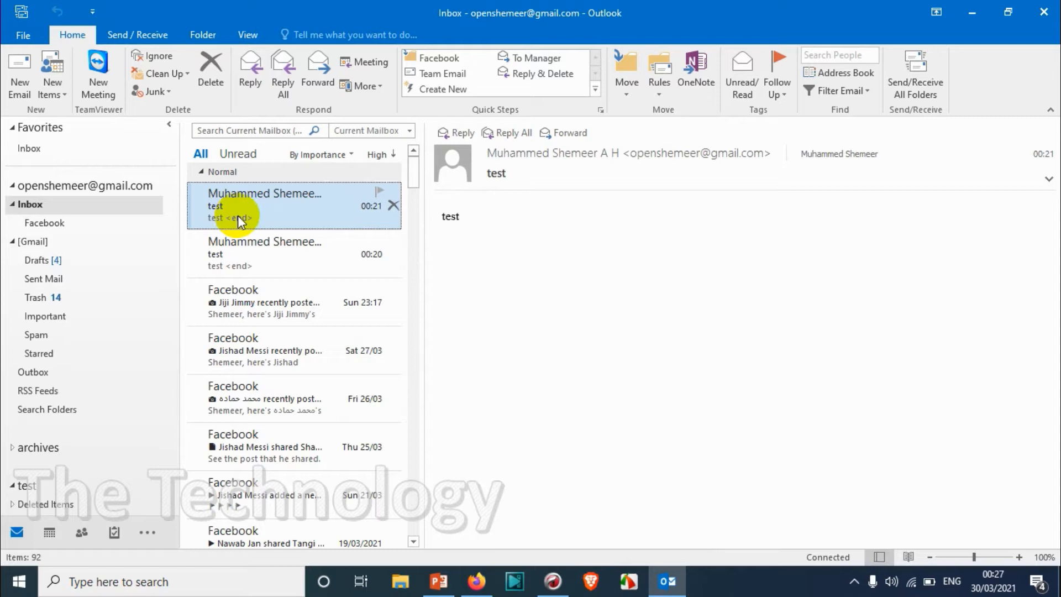
pyautogui.moveTo(247, 230)
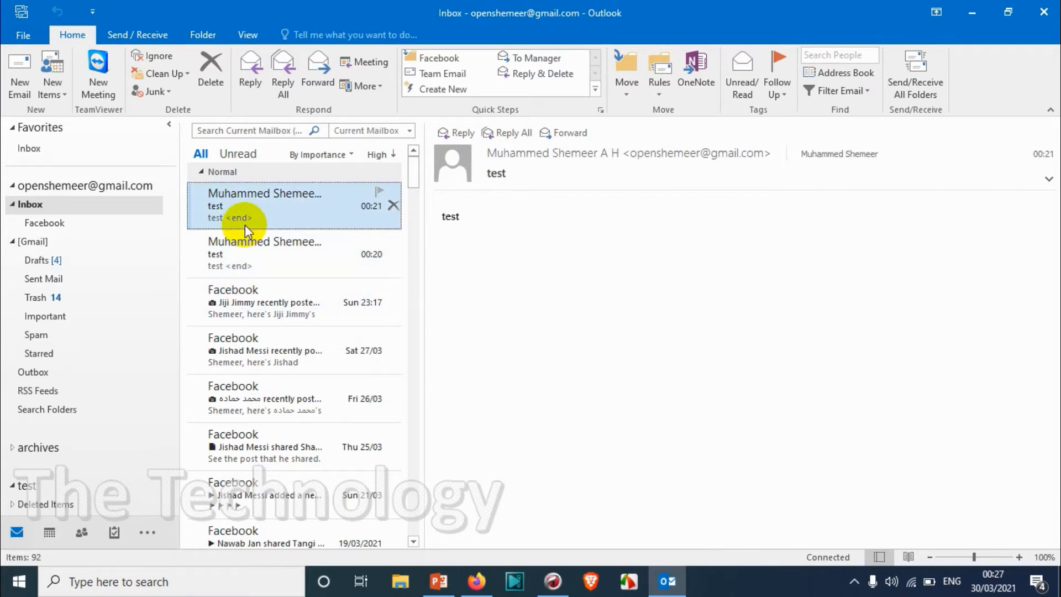
pyautogui.moveTo(7, 349)
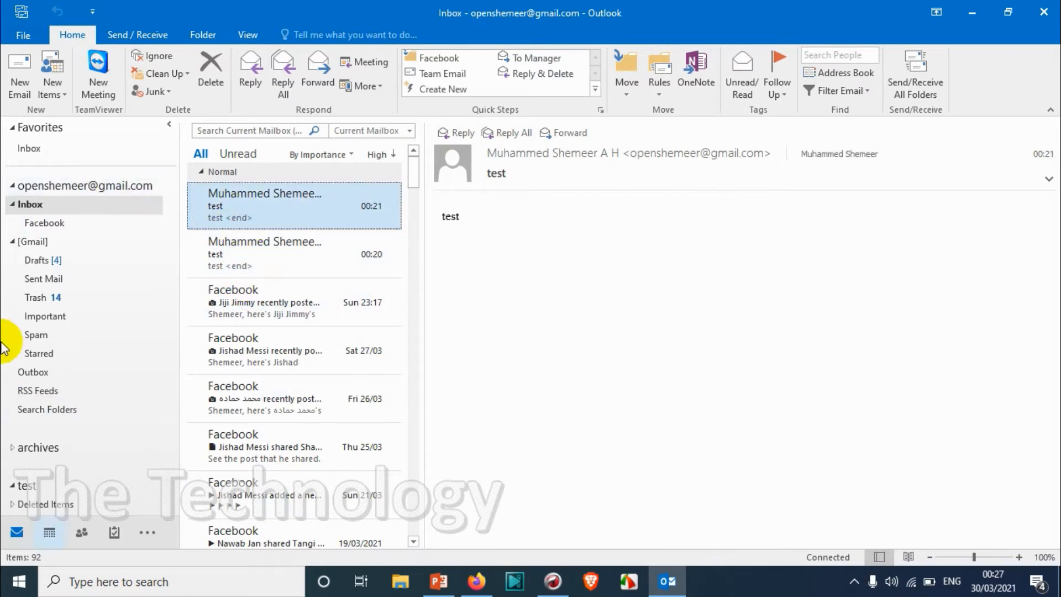
pyautogui.moveTo(283, 218)
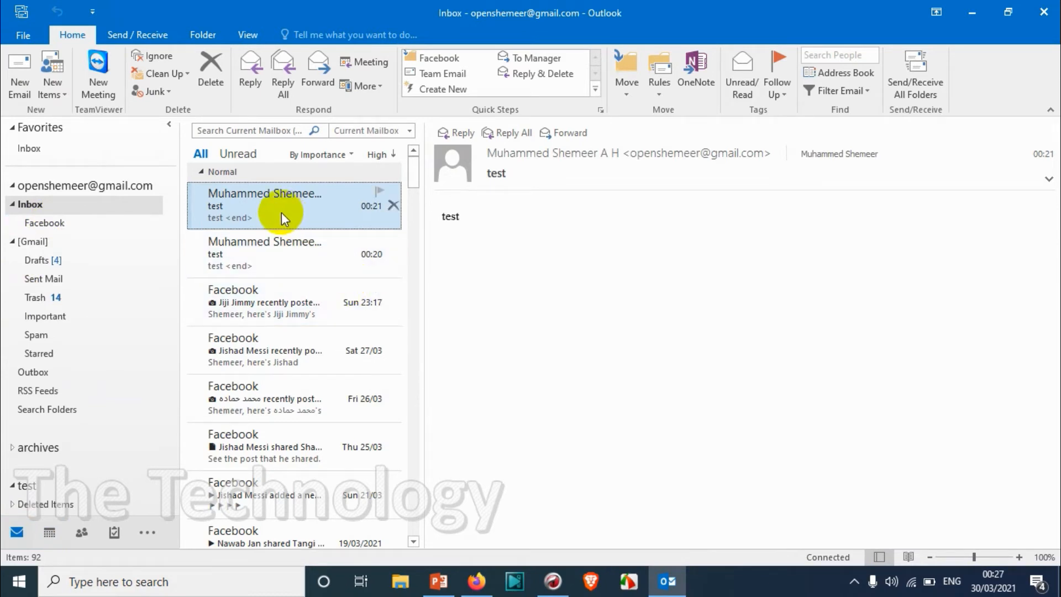
pyautogui.moveTo(10, 6)
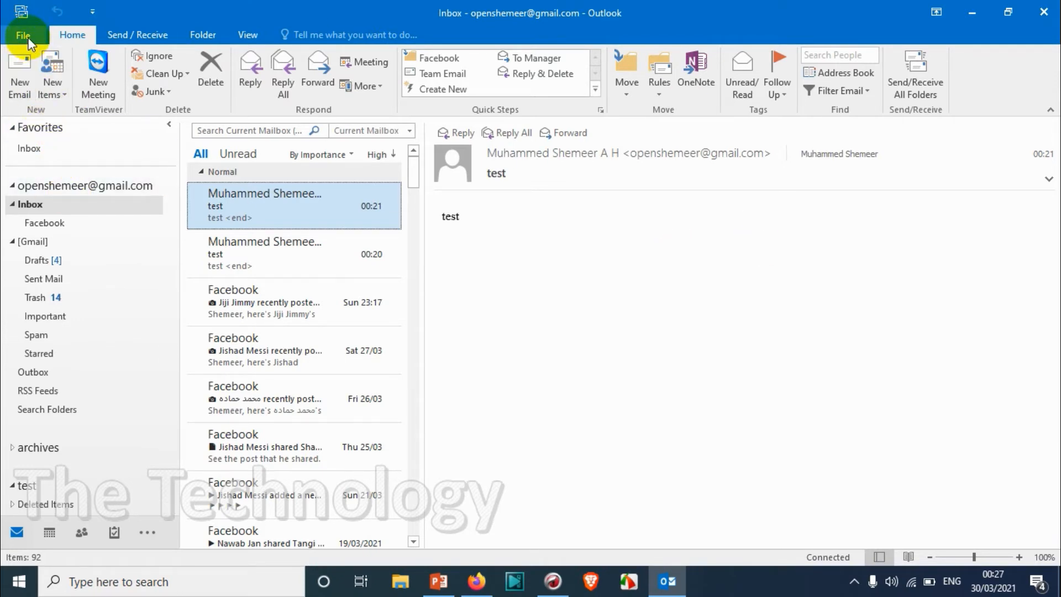
# - Open the Outlook Options window from the File menu
pyautogui.click(24, 34)
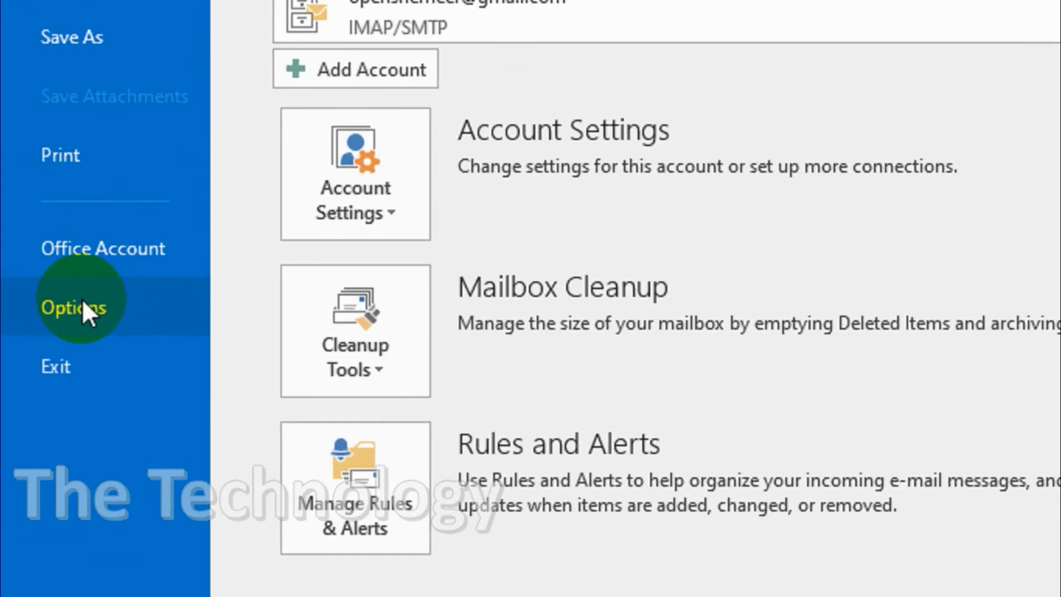
pyautogui.click(73, 308)
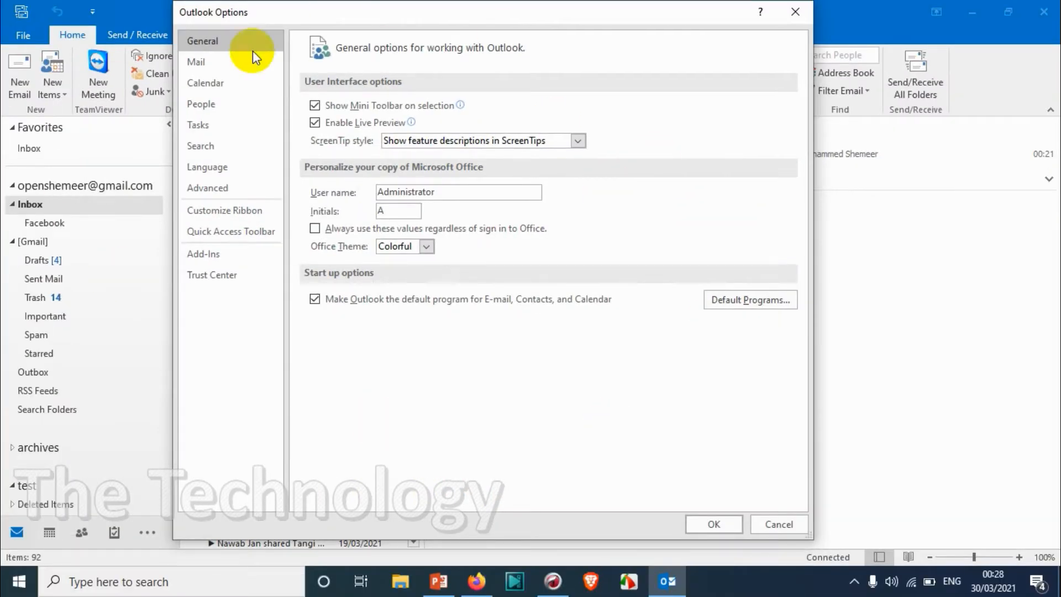
pyautogui.moveTo(218, 196)
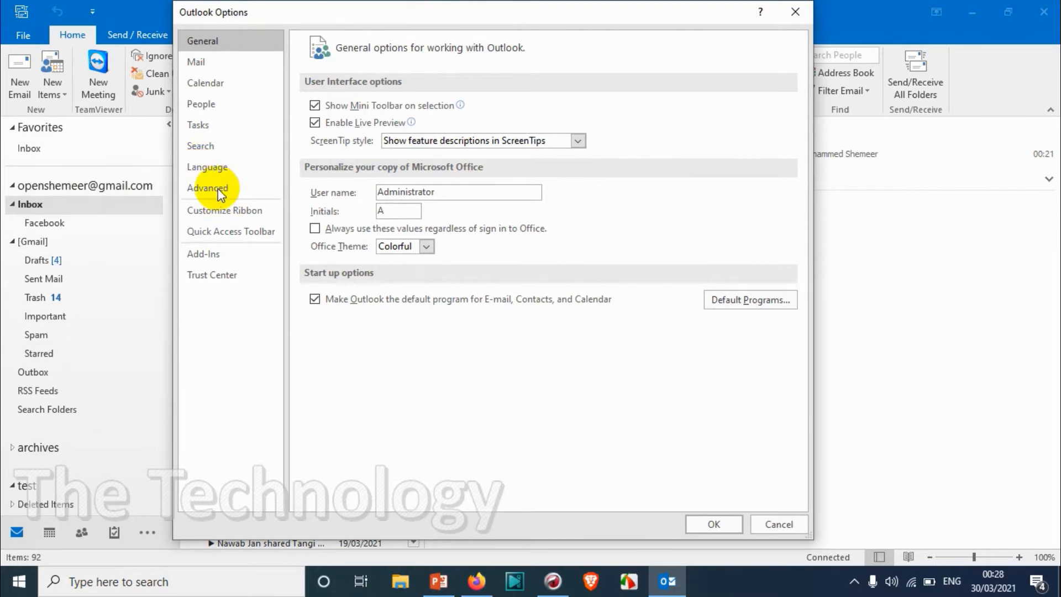
# - Show the Advanced options page, scrolled down to the Send and receive section
pyautogui.click(207, 188)
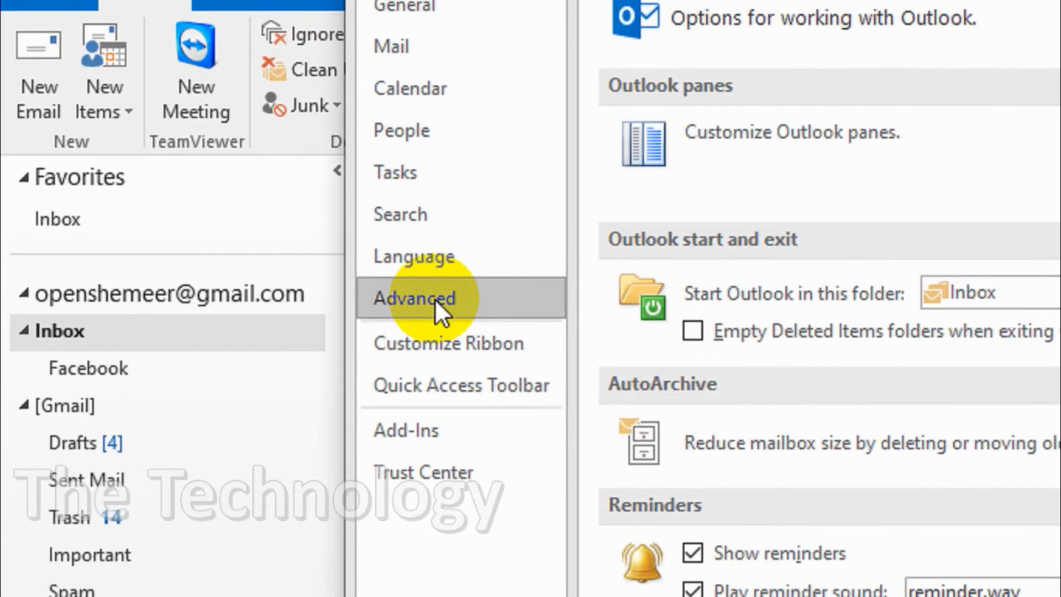
pyautogui.click(415, 298)
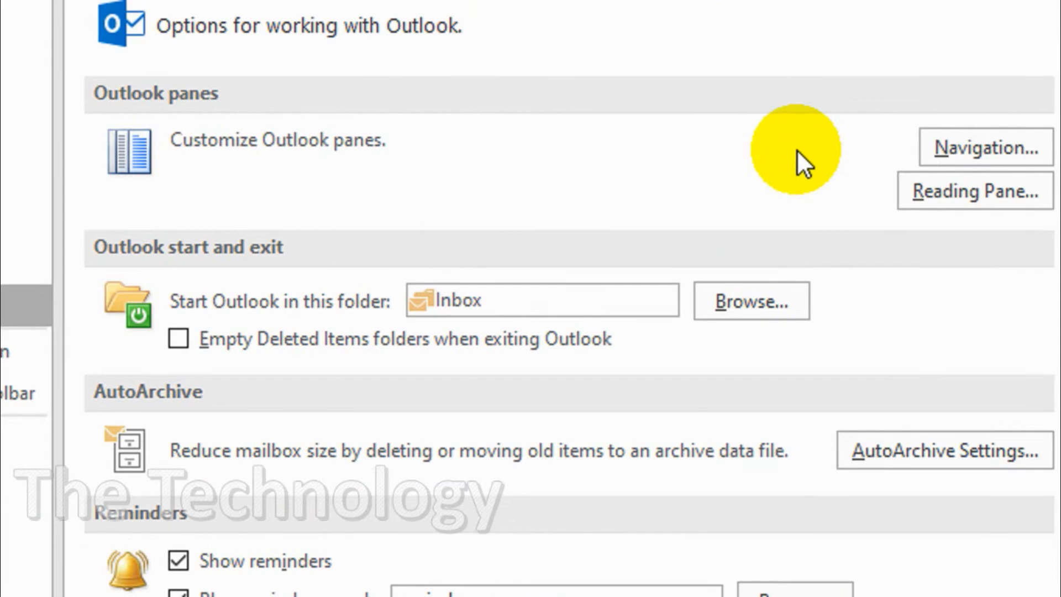
pyautogui.scroll(-3)
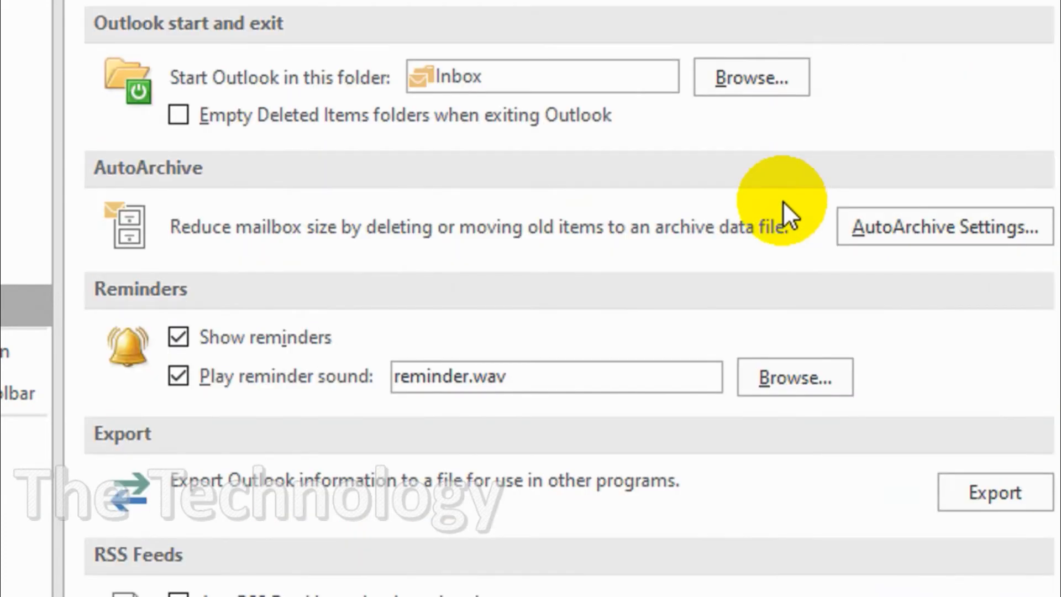
pyautogui.scroll(-3)
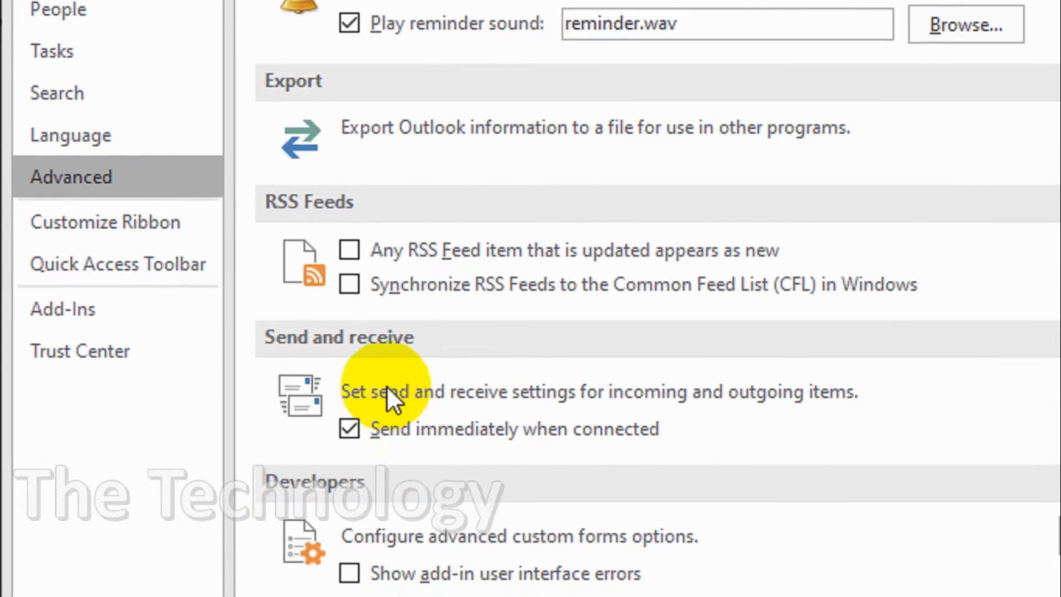
pyautogui.moveTo(386, 402)
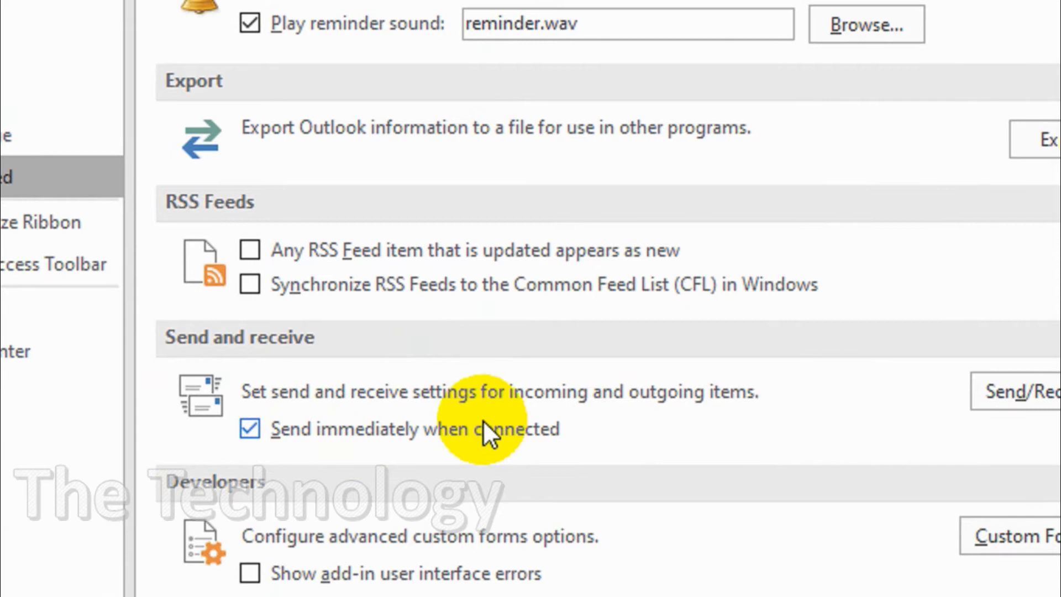
pyautogui.moveTo(504, 450)
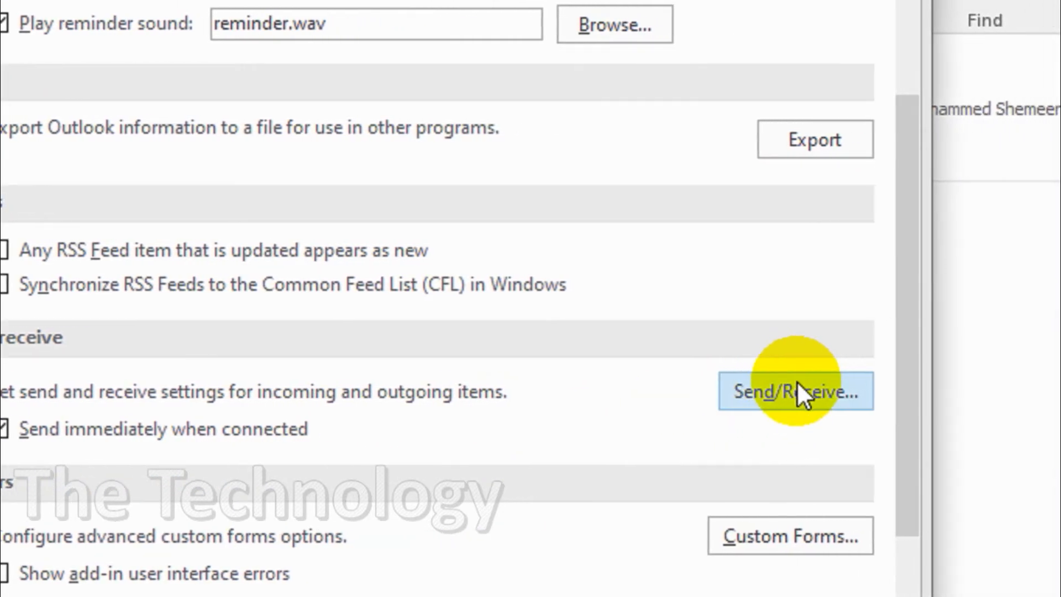
pyautogui.click(795, 391)
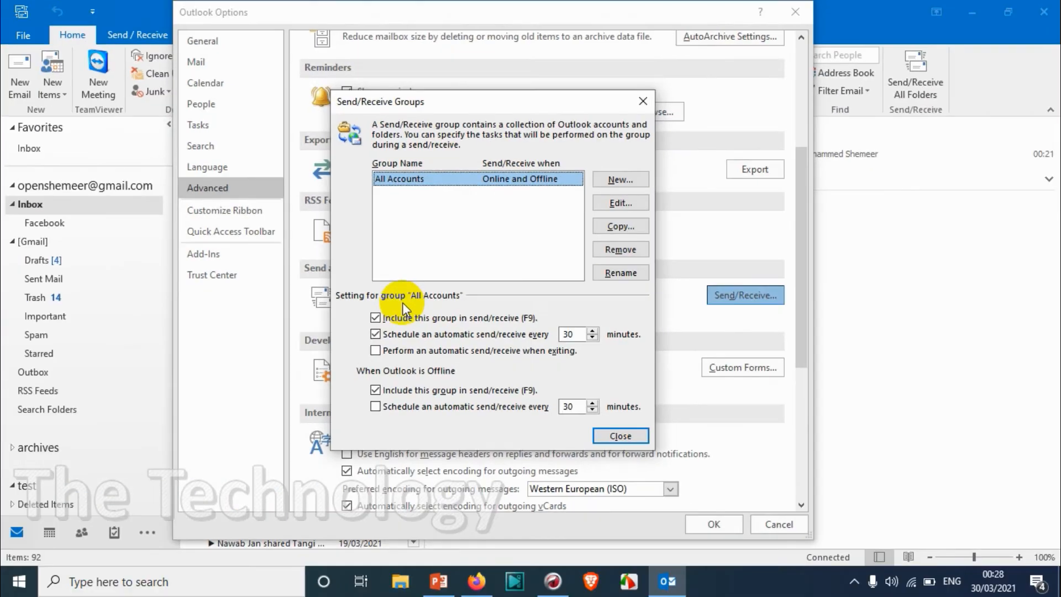
pyautogui.moveTo(458, 147)
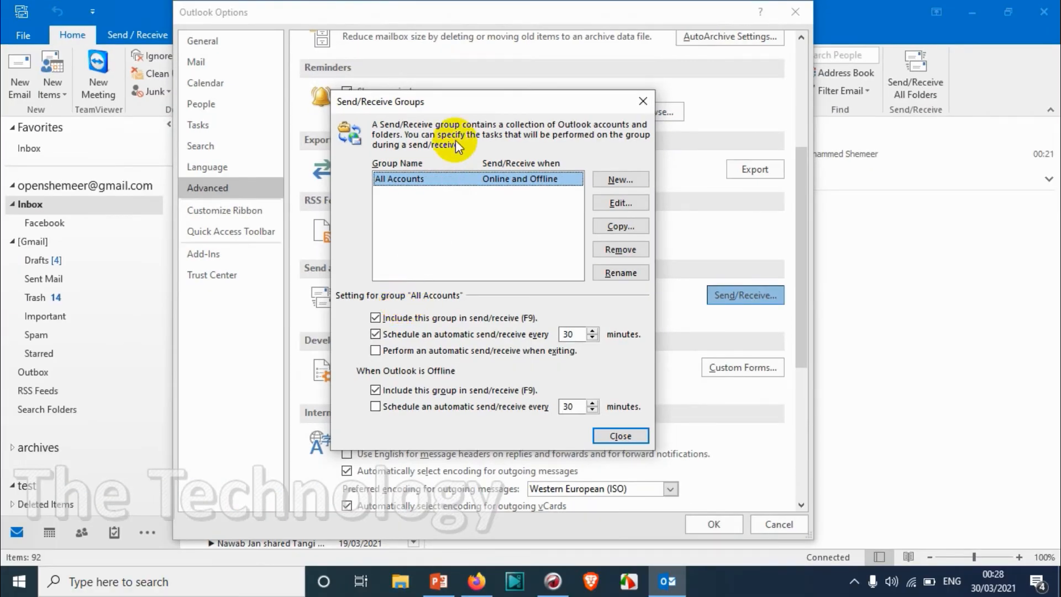
pyautogui.moveTo(443, 188)
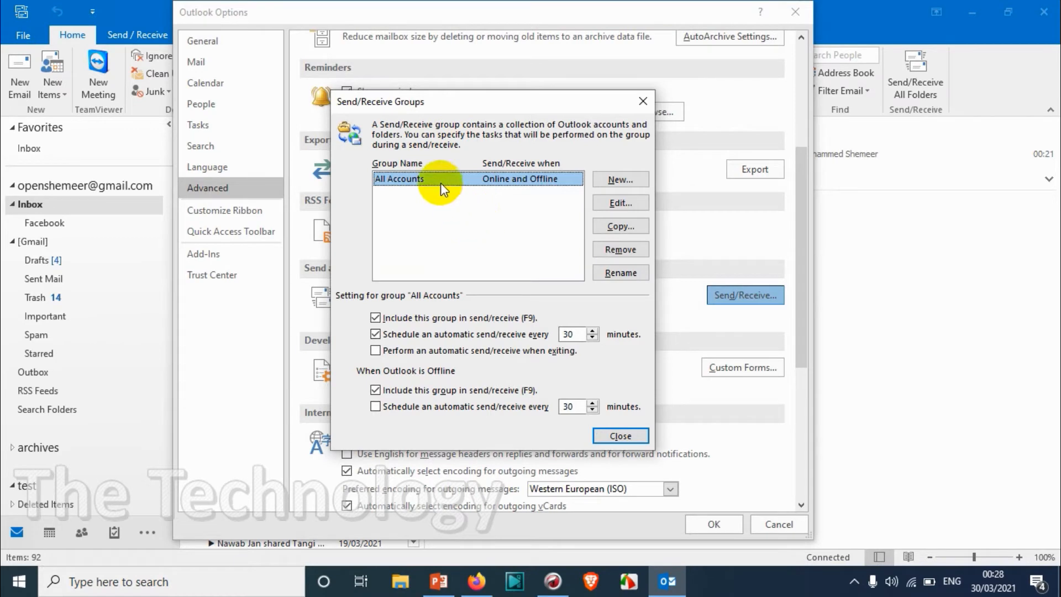
pyautogui.moveTo(434, 215)
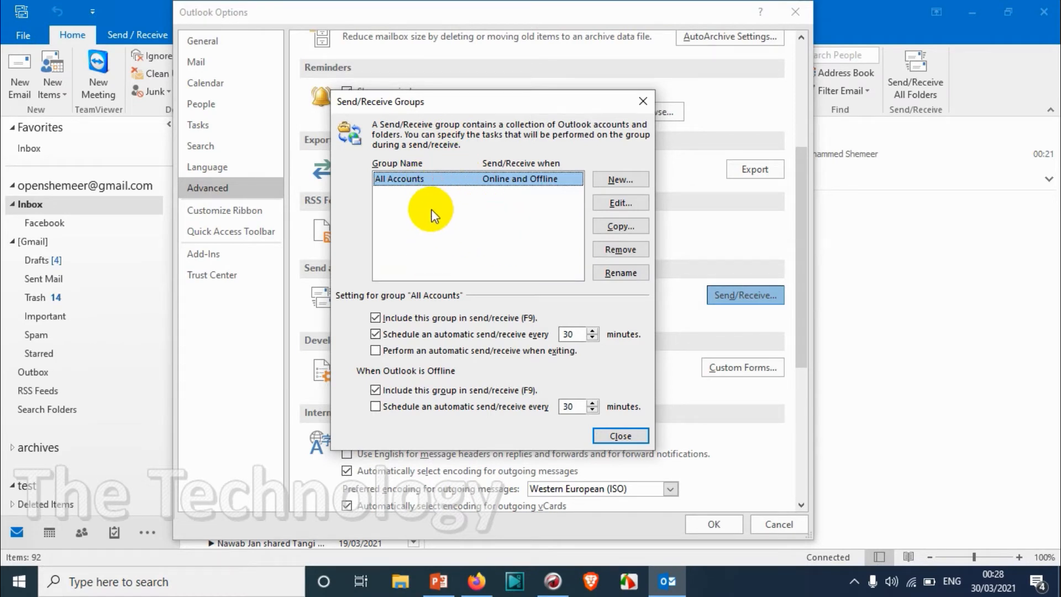
pyautogui.moveTo(435, 178)
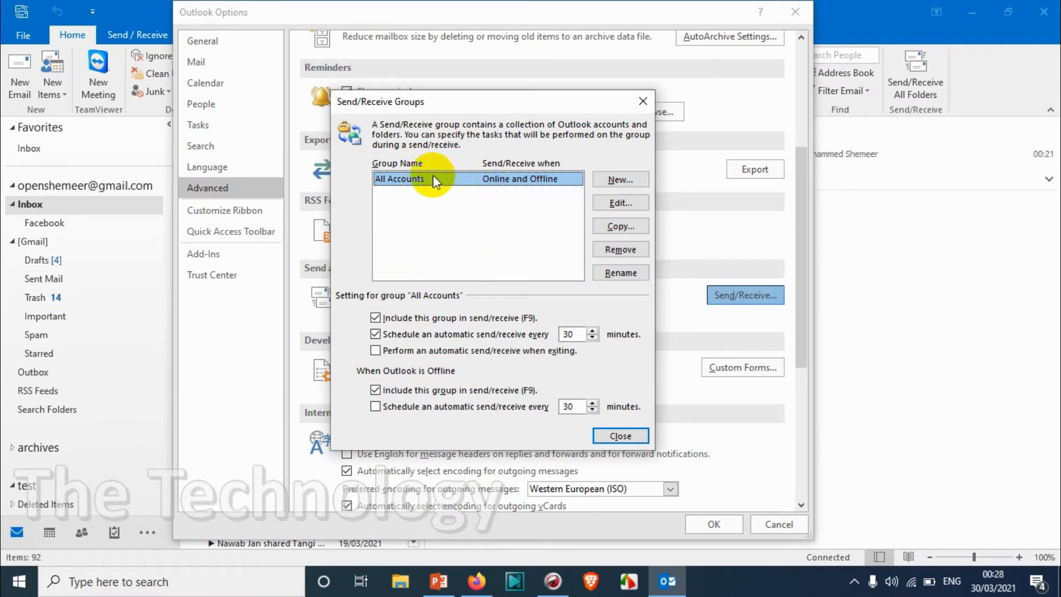
pyautogui.moveTo(457, 187)
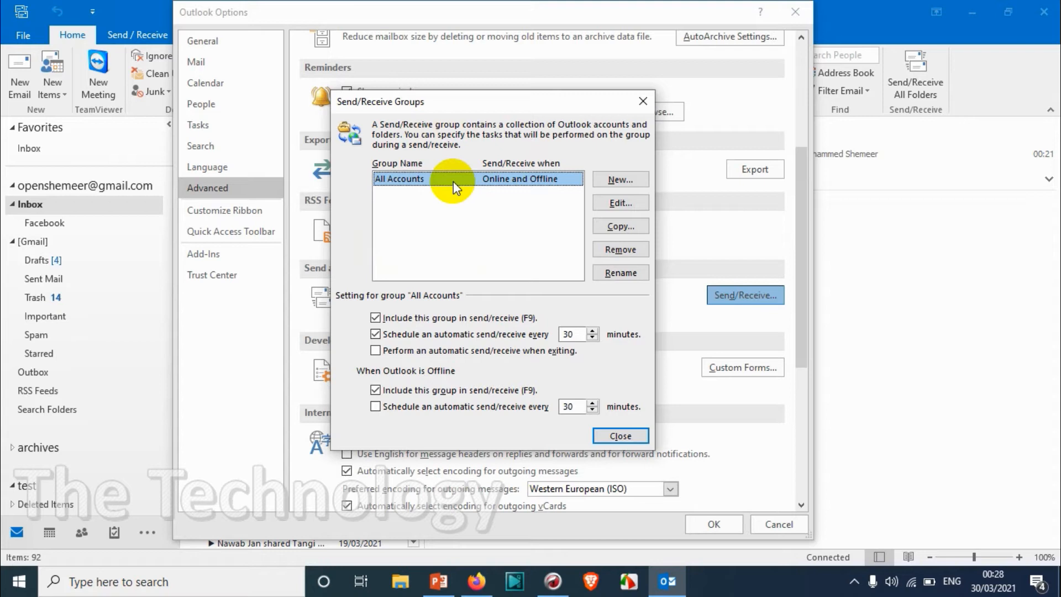
pyautogui.moveTo(482, 188)
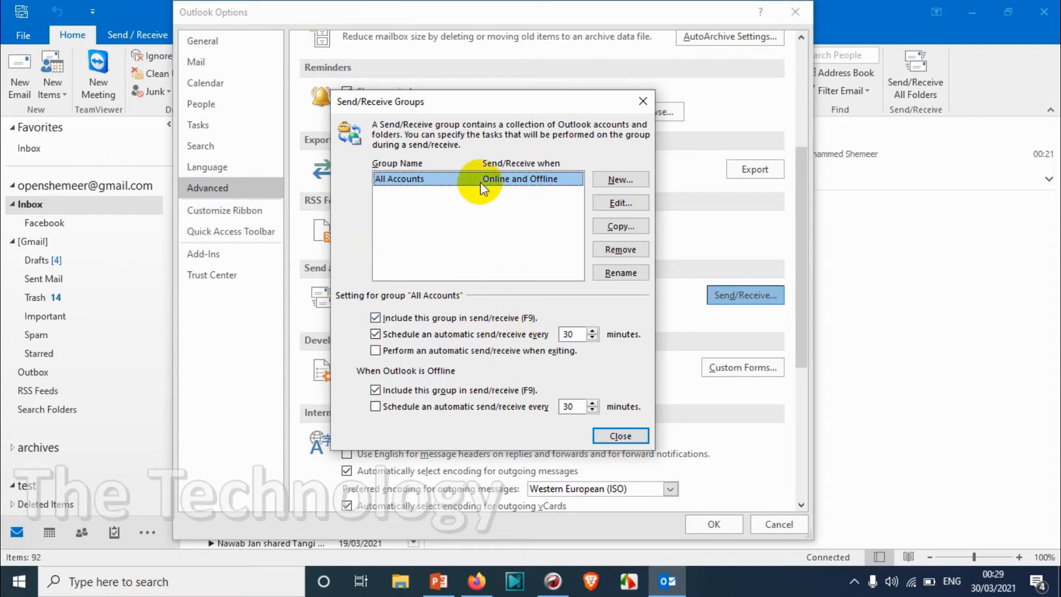
pyautogui.moveTo(433, 190)
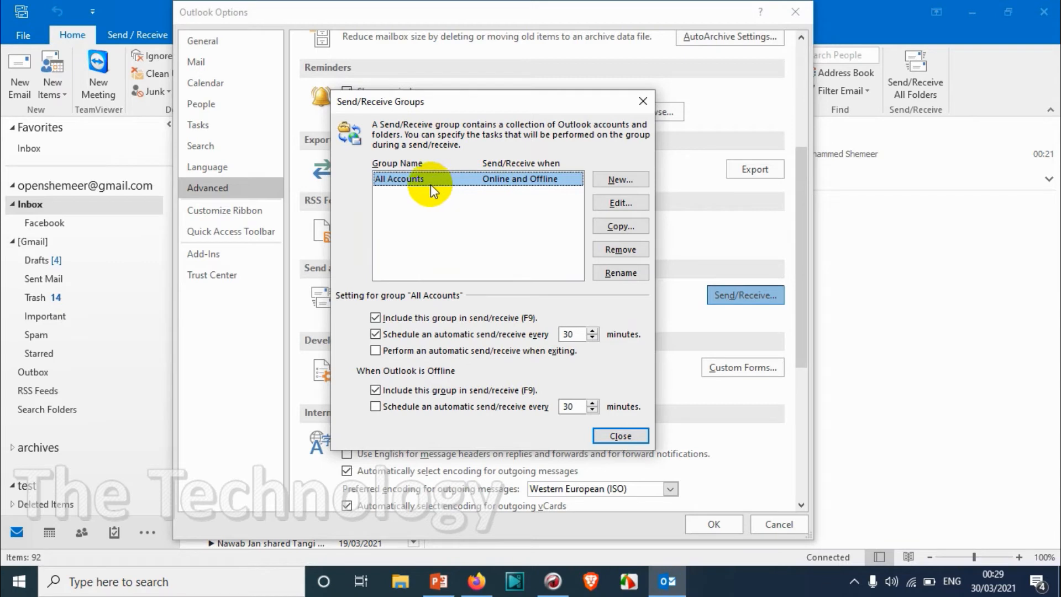
pyautogui.moveTo(76, 245)
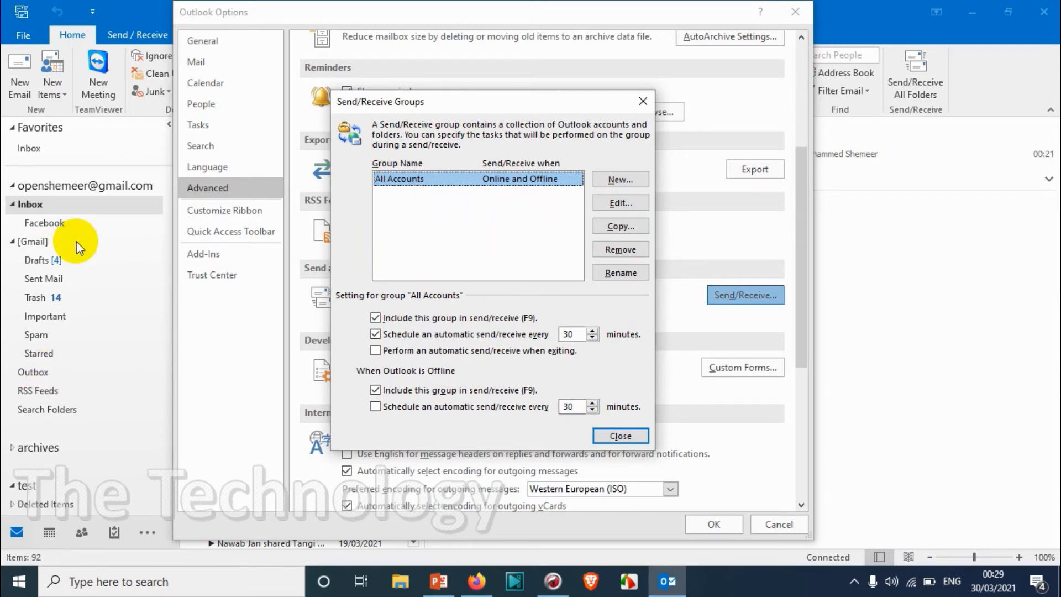
pyautogui.moveTo(521, 337)
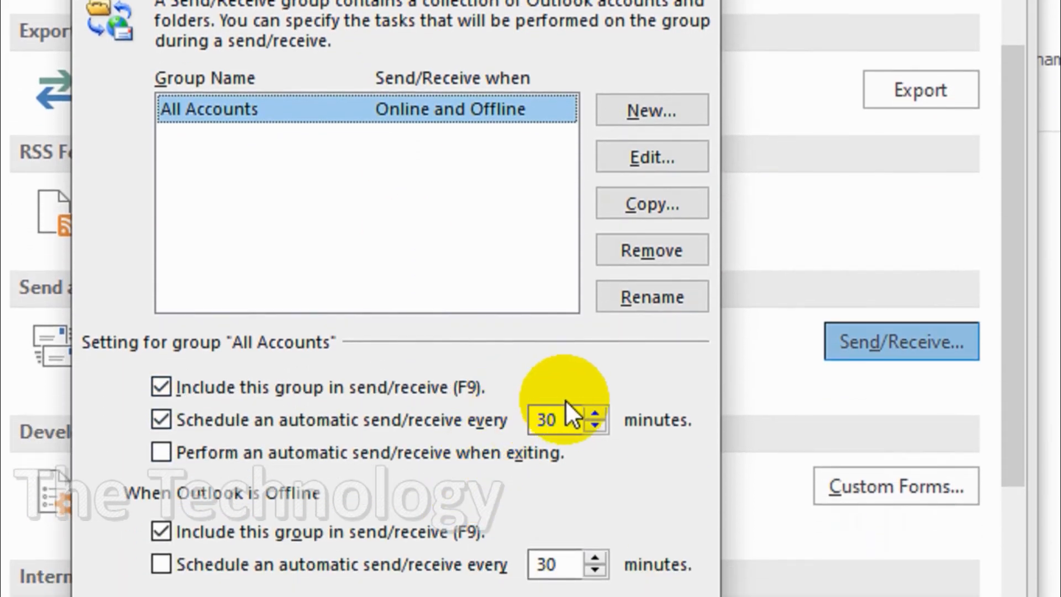
# - Lower the All Accounts automatic send/receive interval to 1 minute and confirm the options
pyautogui.click(594, 428)
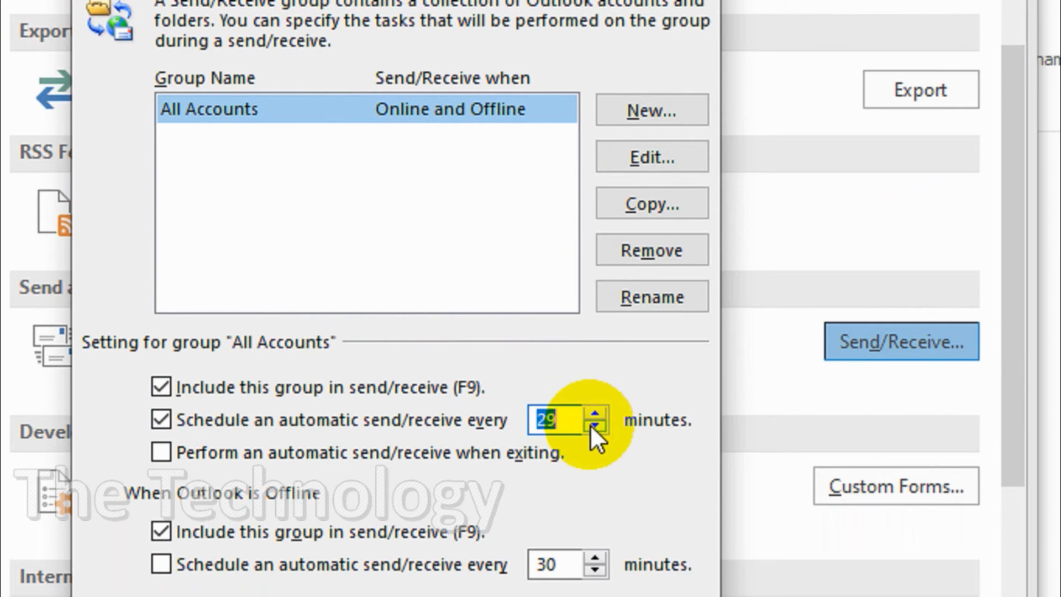
pyautogui.click(591, 428)
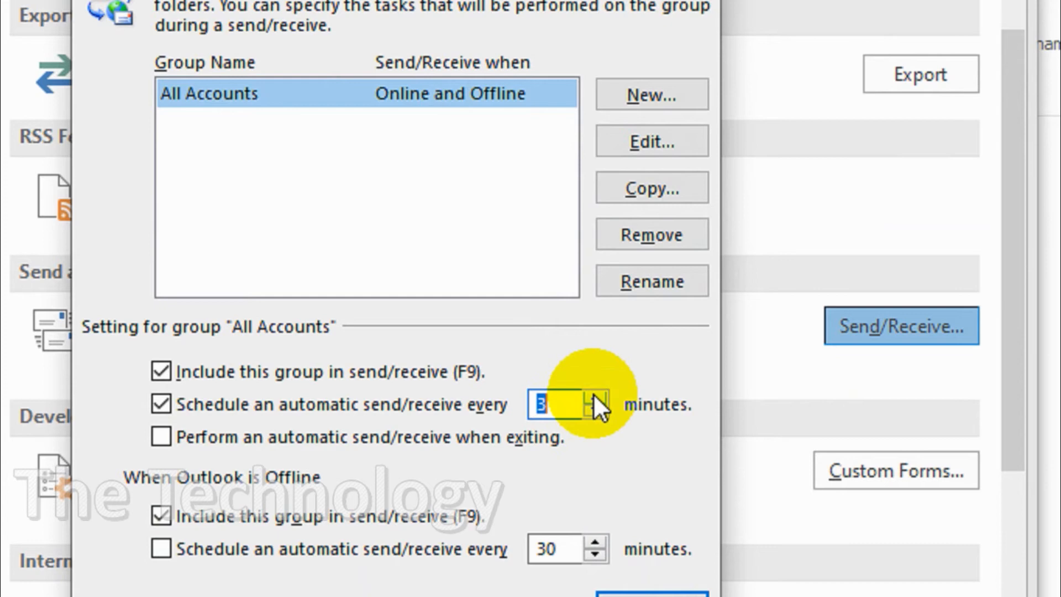
pyautogui.click(595, 412)
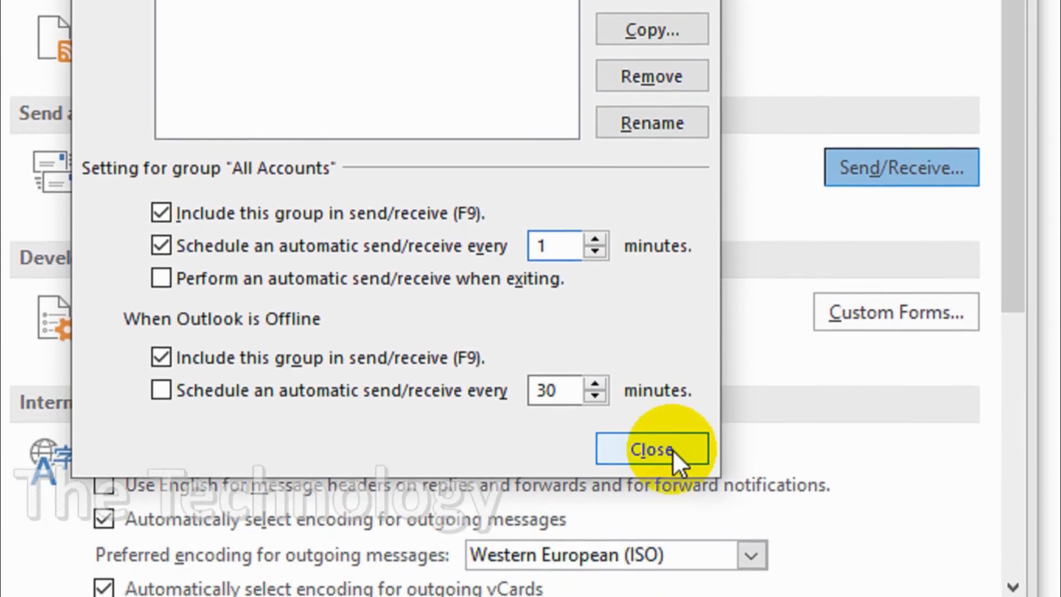
pyautogui.click(651, 449)
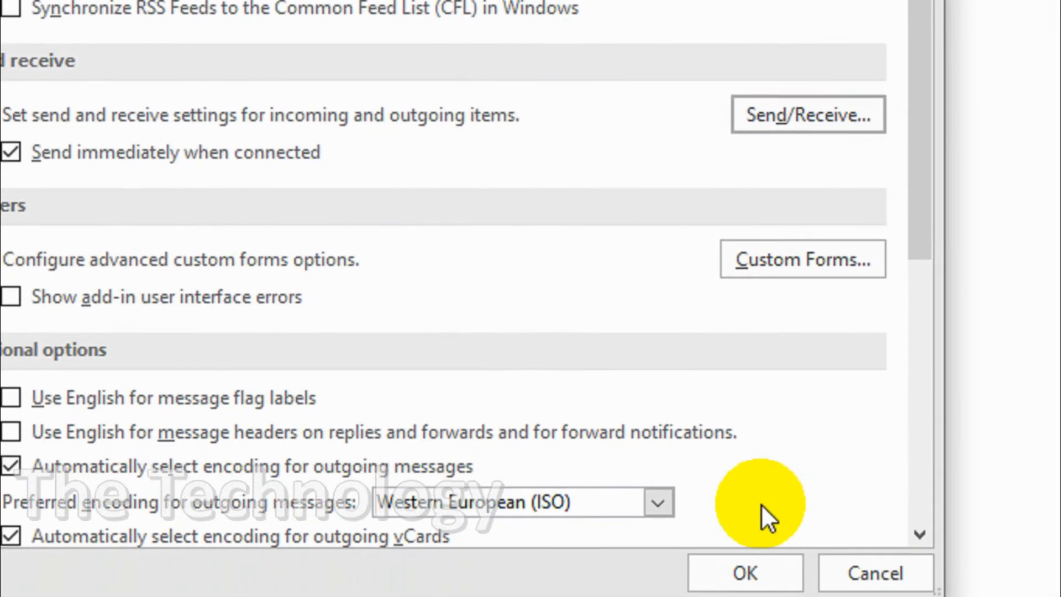
pyautogui.click(743, 572)
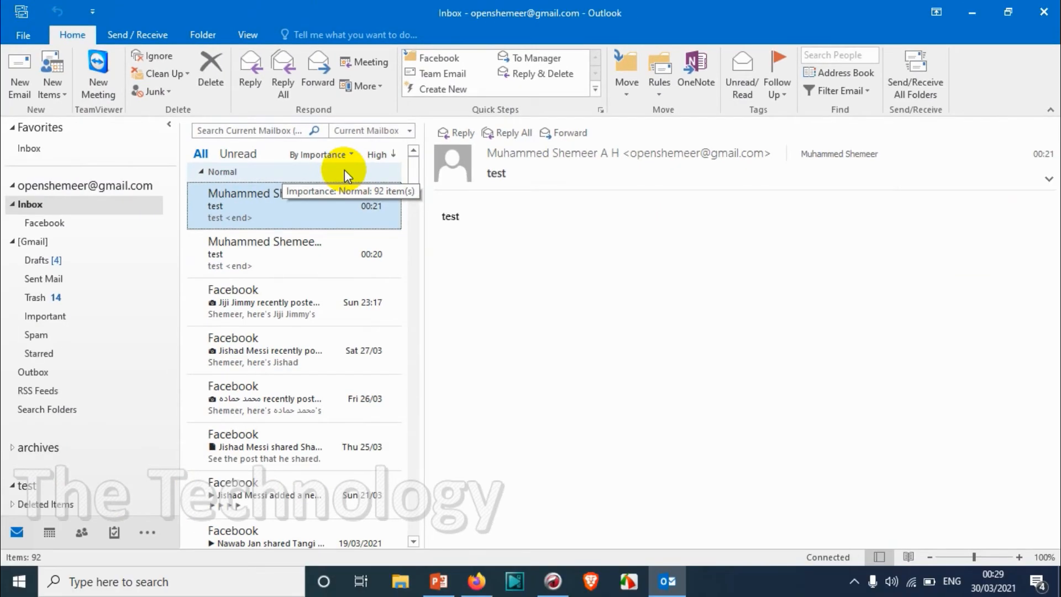
pyautogui.moveTo(506, 391)
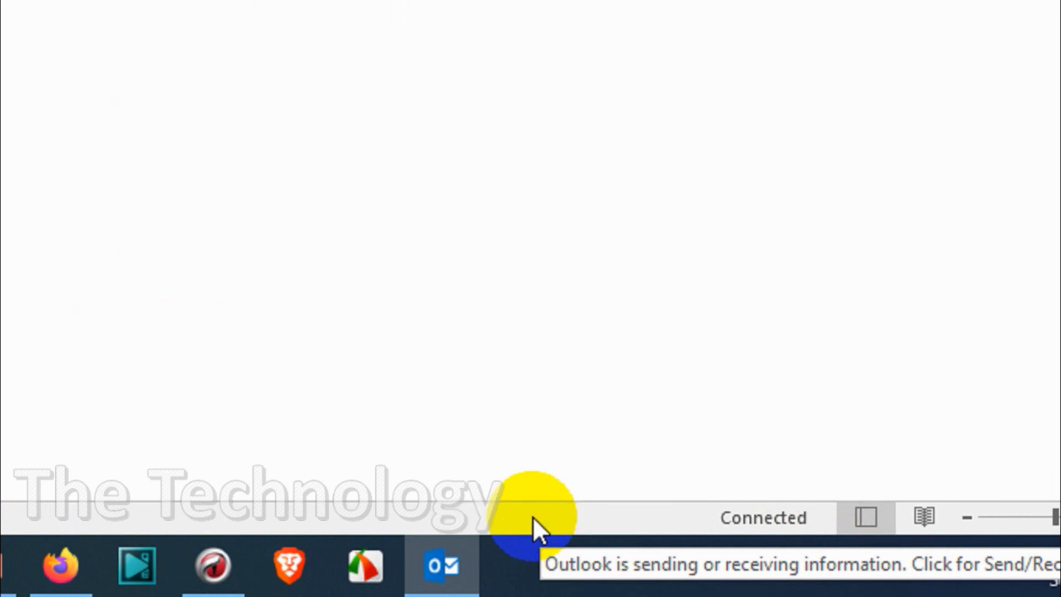
pyautogui.moveTo(650, 471)
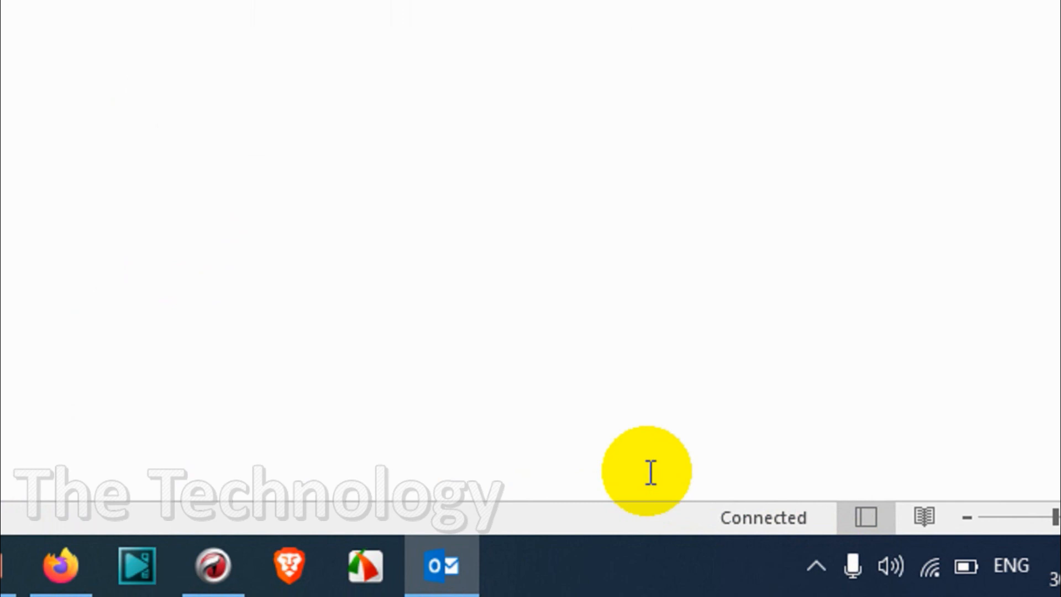
pyautogui.click(440, 566)
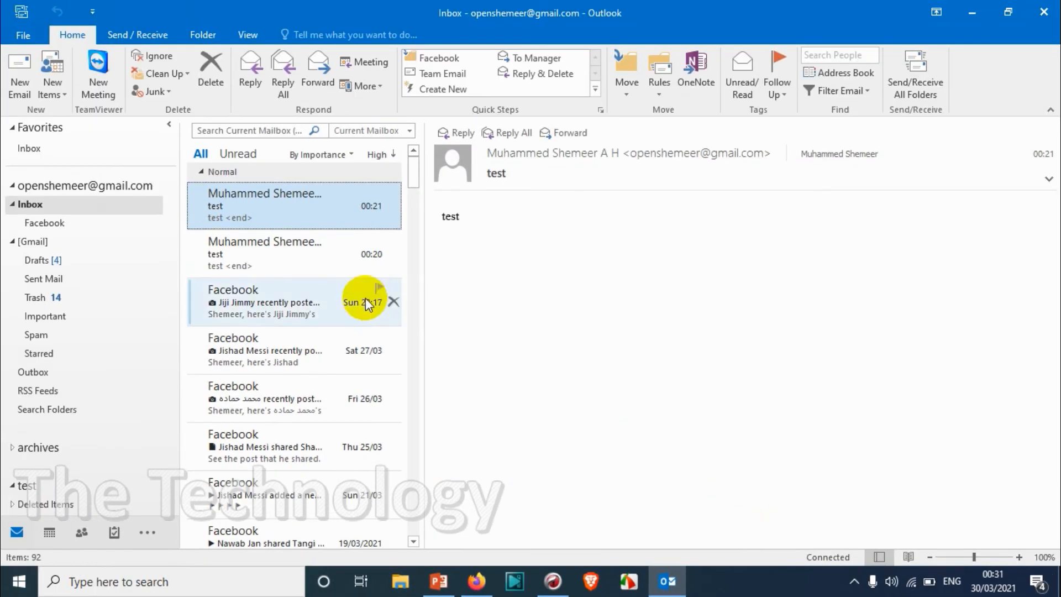
pyautogui.moveTo(250, 227)
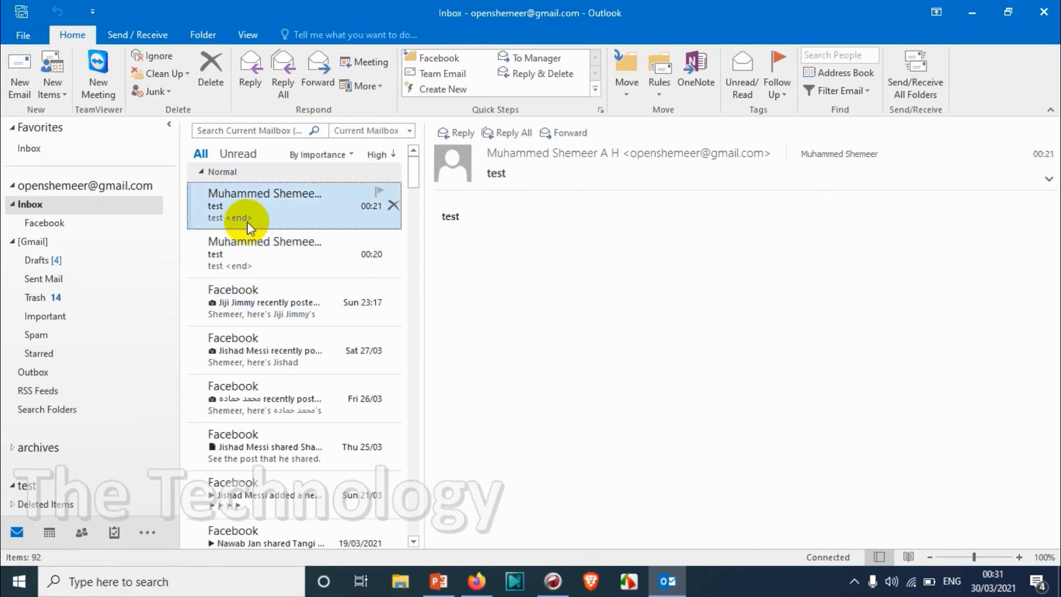
pyautogui.moveTo(588, 177)
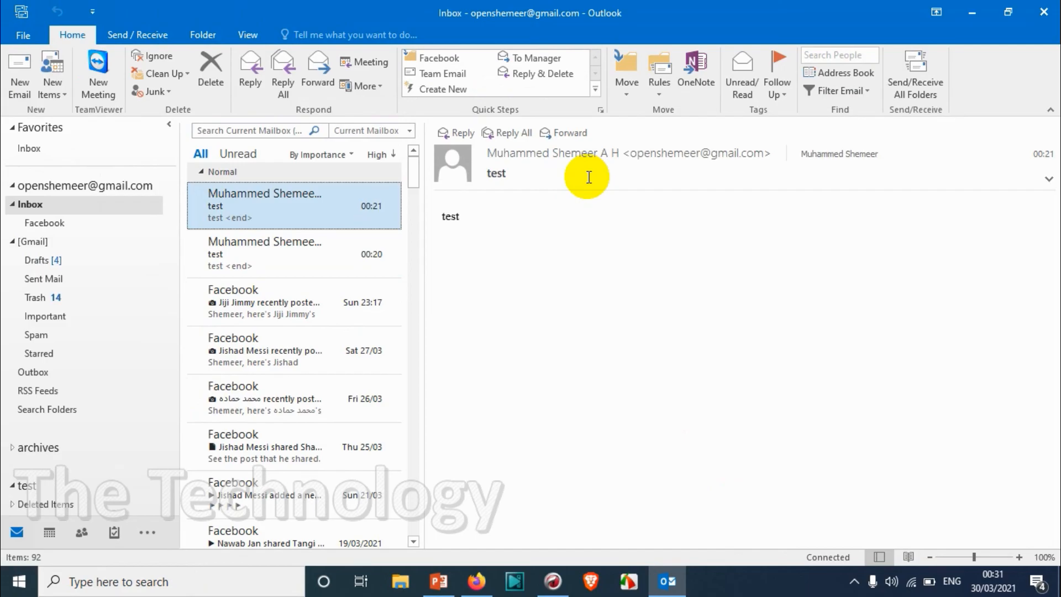